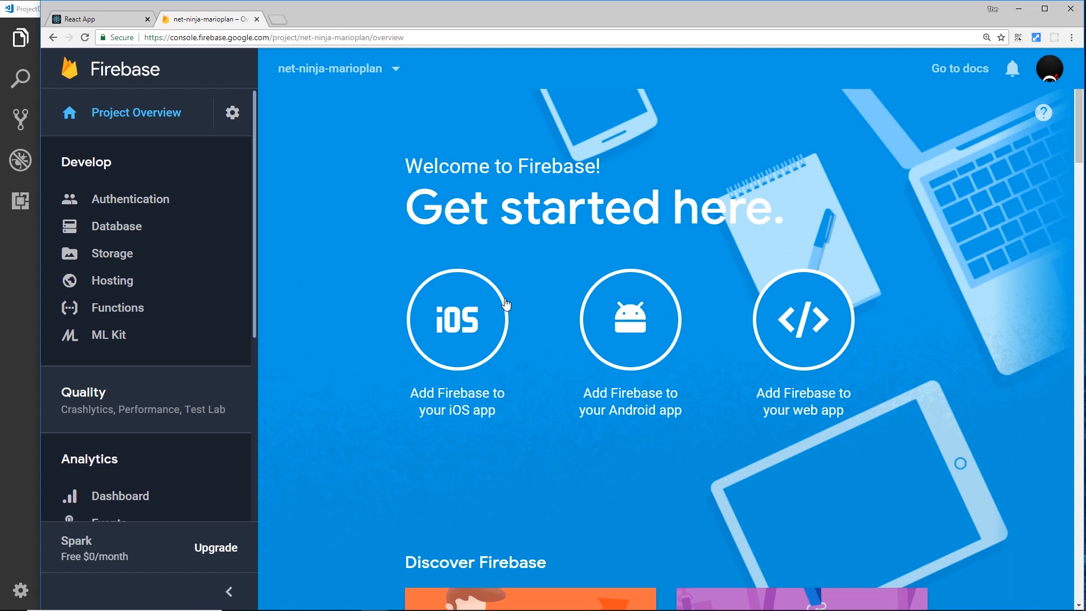
mouse_move(223, 307)
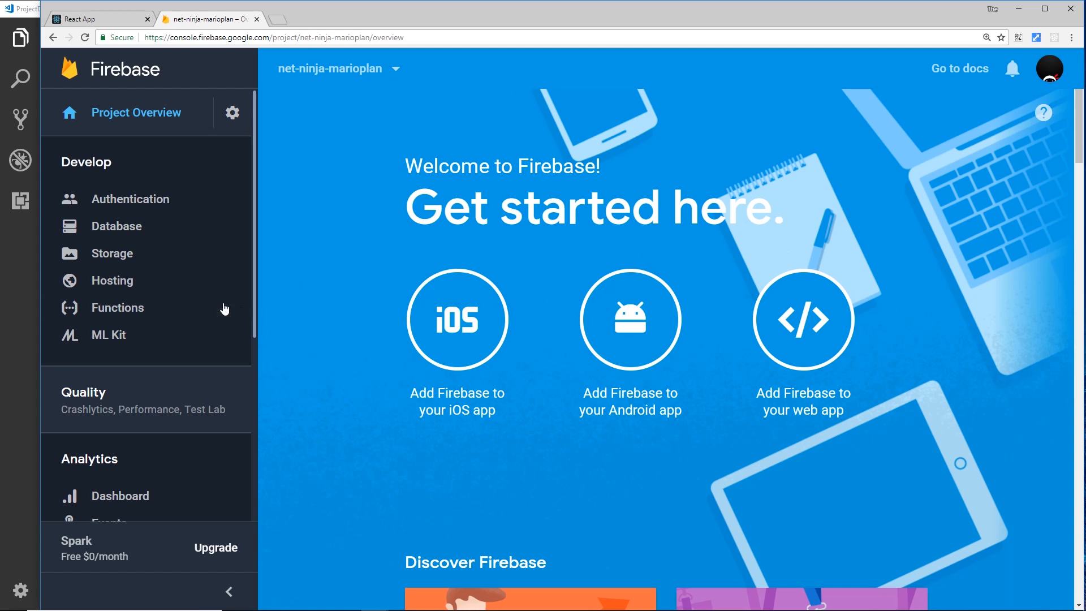
Step: Open the Functions dashboard from the Develop section of the sidebar
left_click(117, 307)
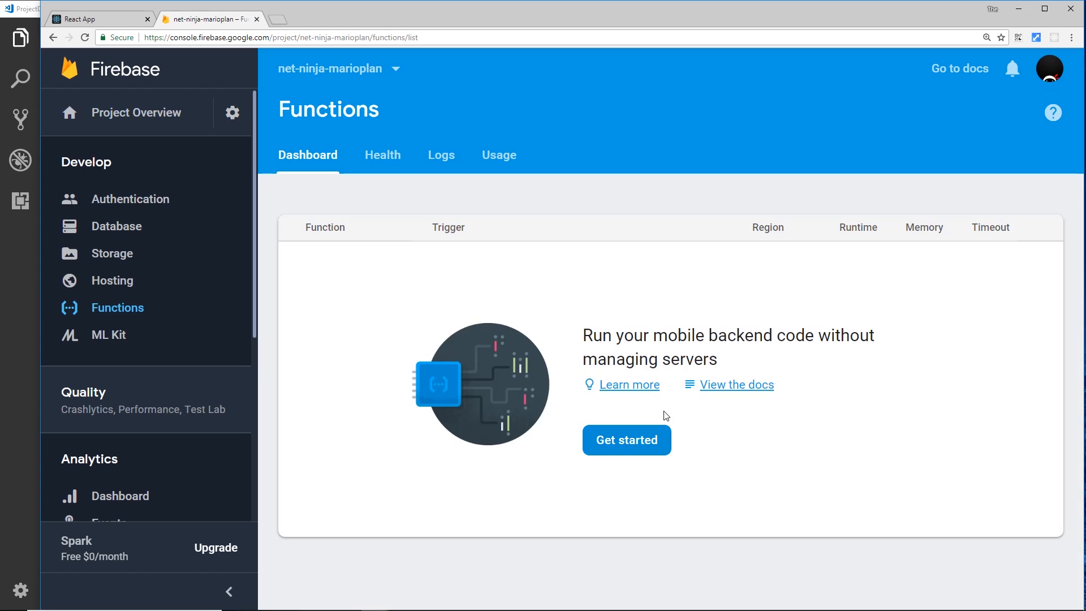
Step: Start Functions setup to show the npm install command for Firebase tools
left_click(626, 440)
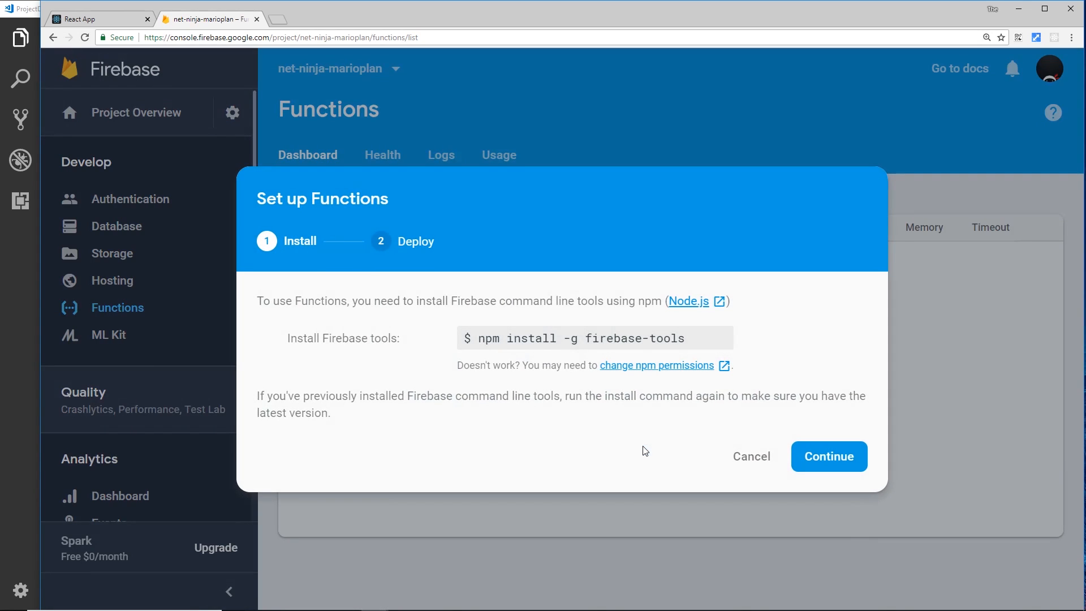
mouse_move(649, 446)
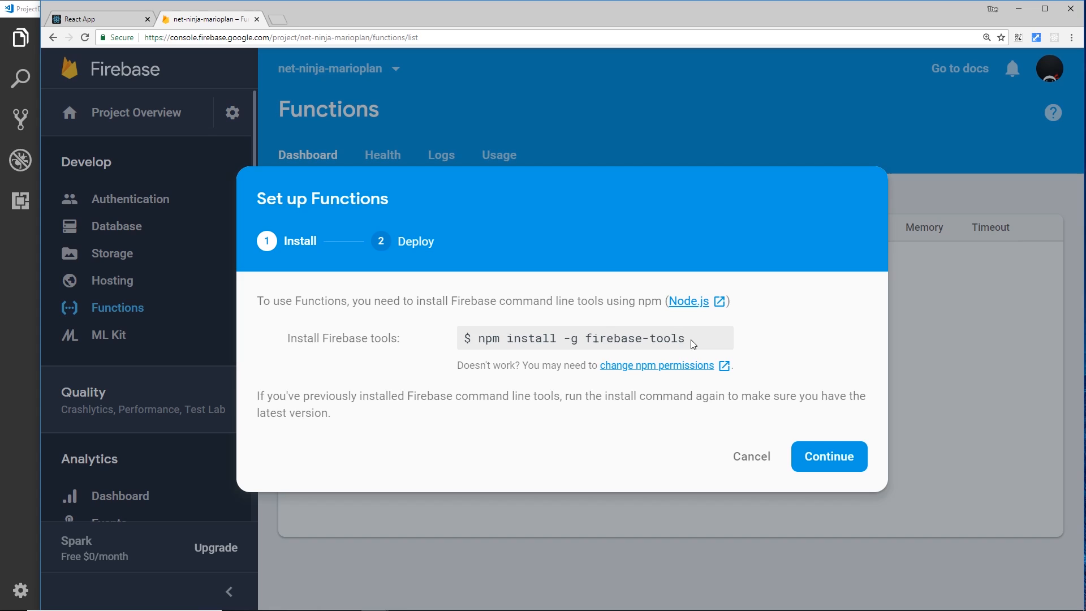
mouse_move(537, 338)
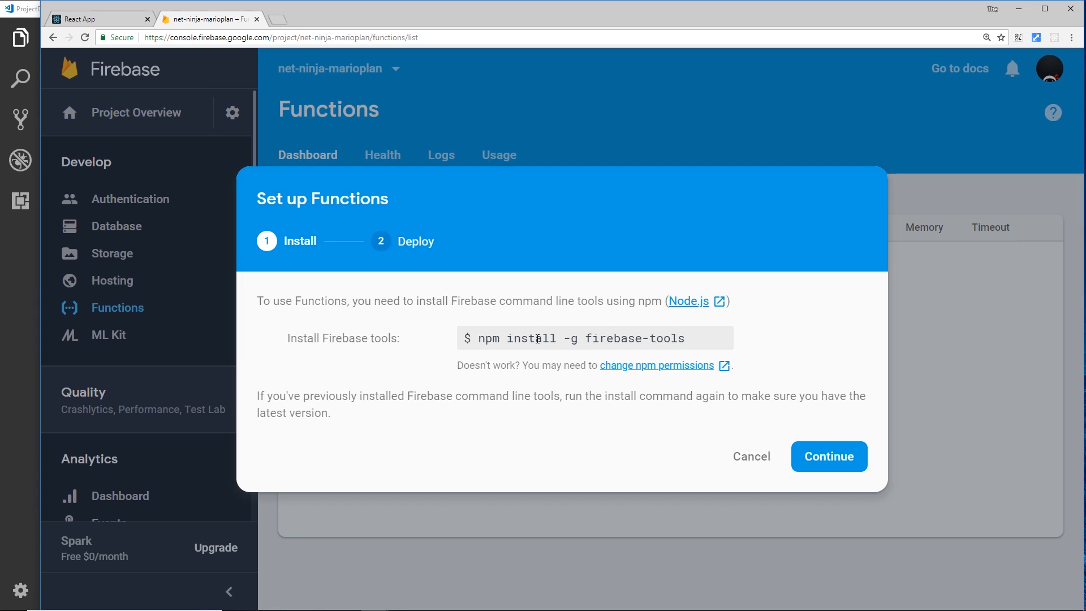
mouse_move(586, 354)
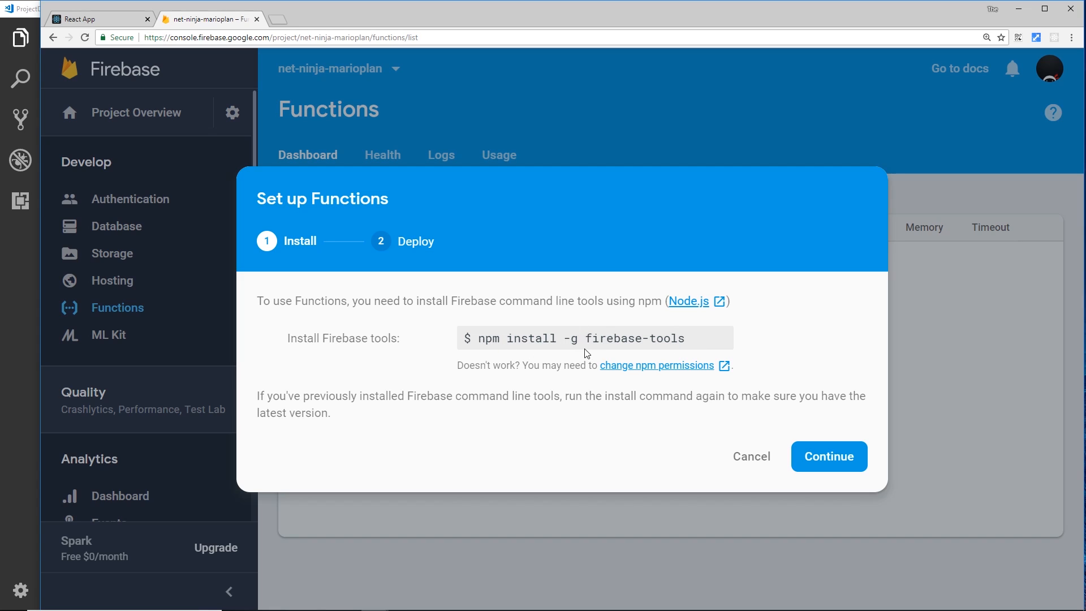
mouse_move(57, 421)
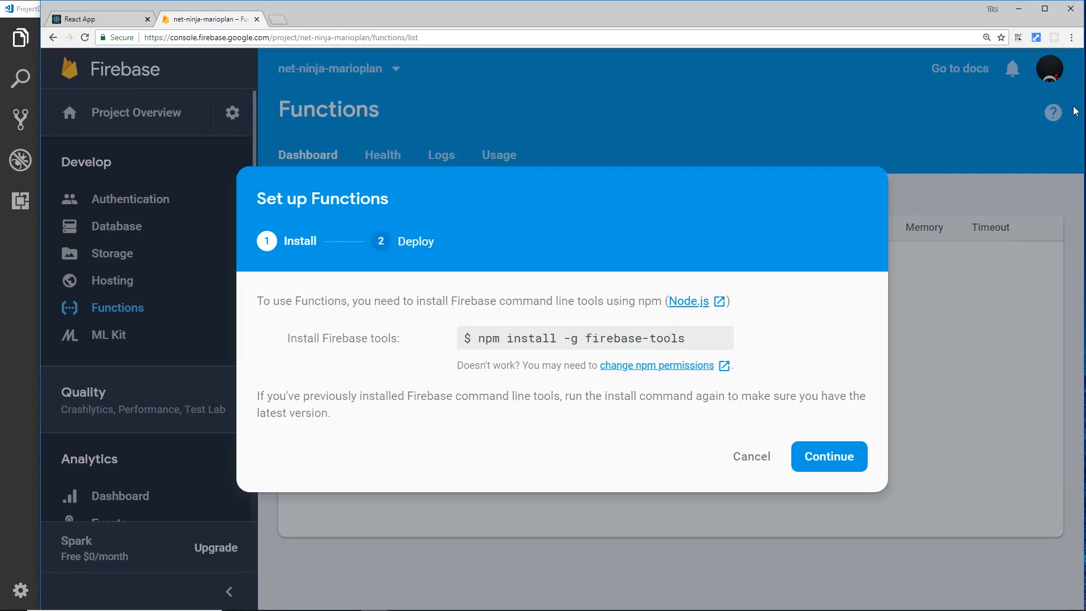
mouse_move(931, 464)
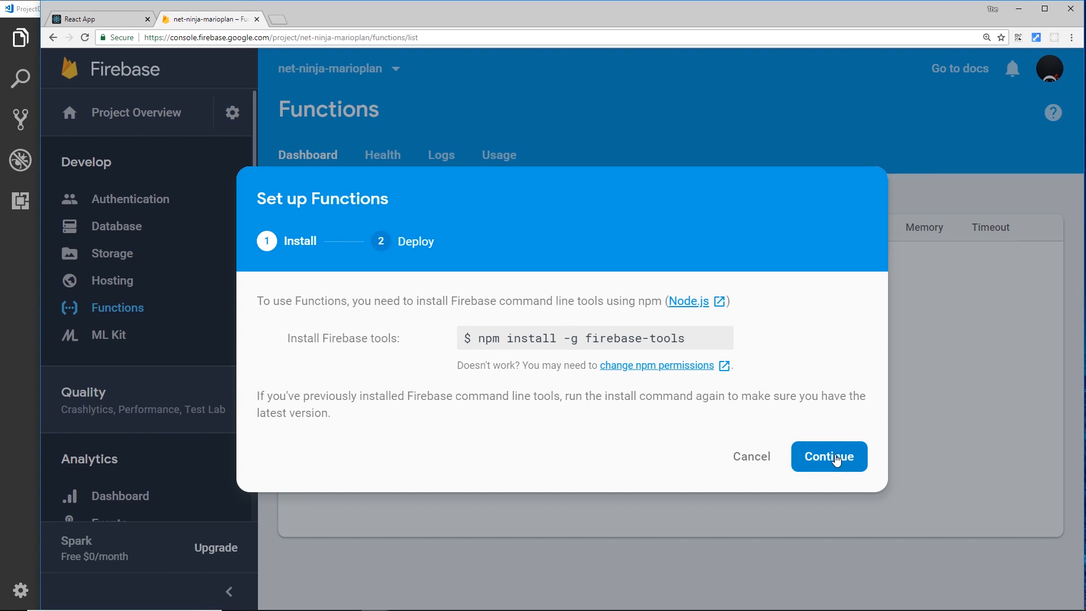
Step: Continue the setup wizard to the Deploy step with firebase init and deploy
left_click(828, 456)
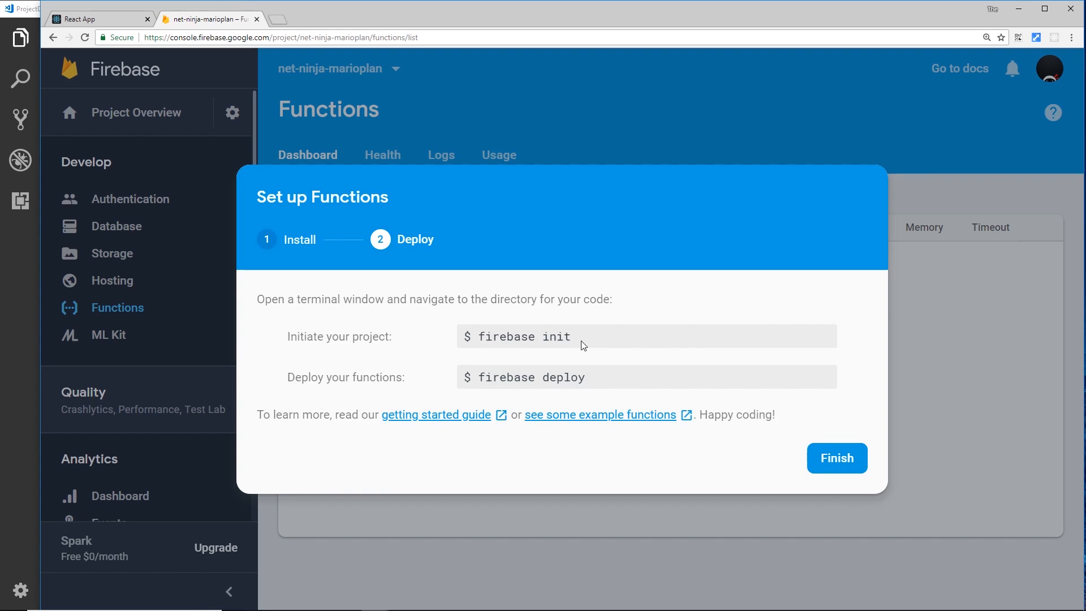
mouse_move(611, 390)
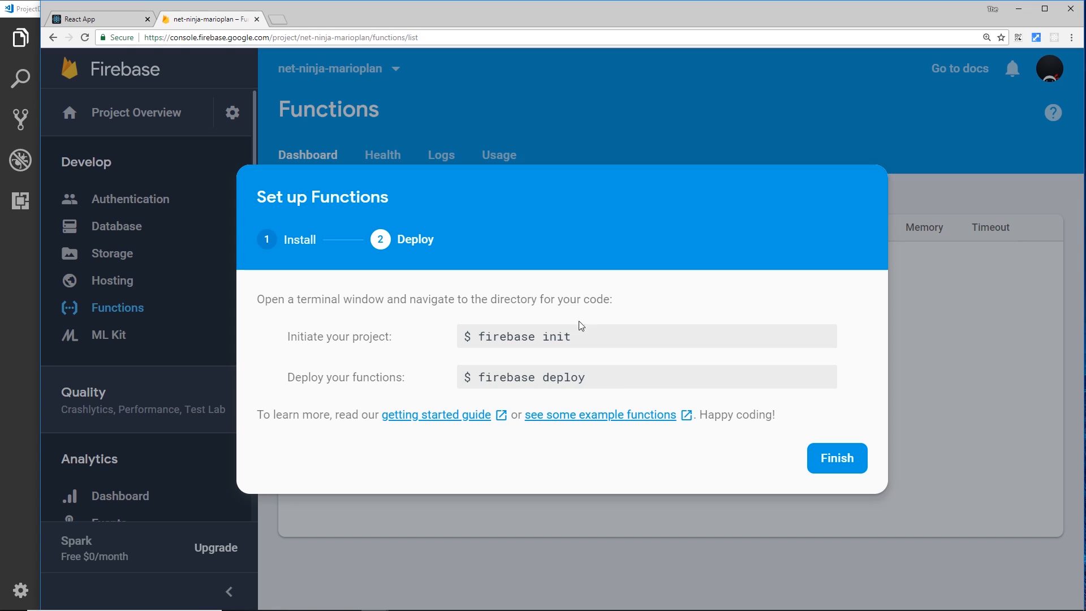
mouse_move(70, 382)
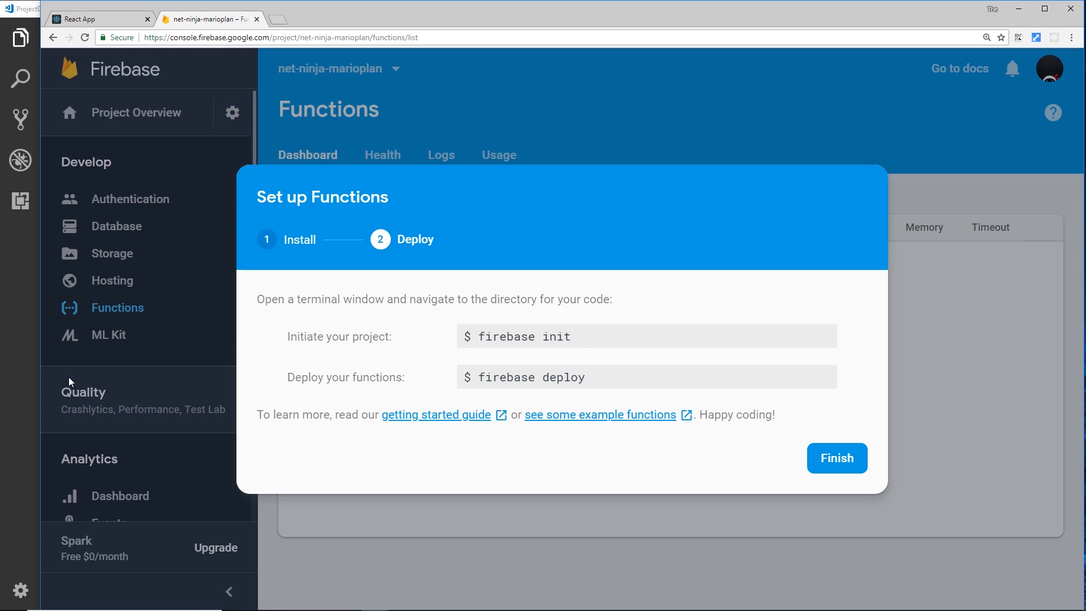
mouse_move(520, 367)
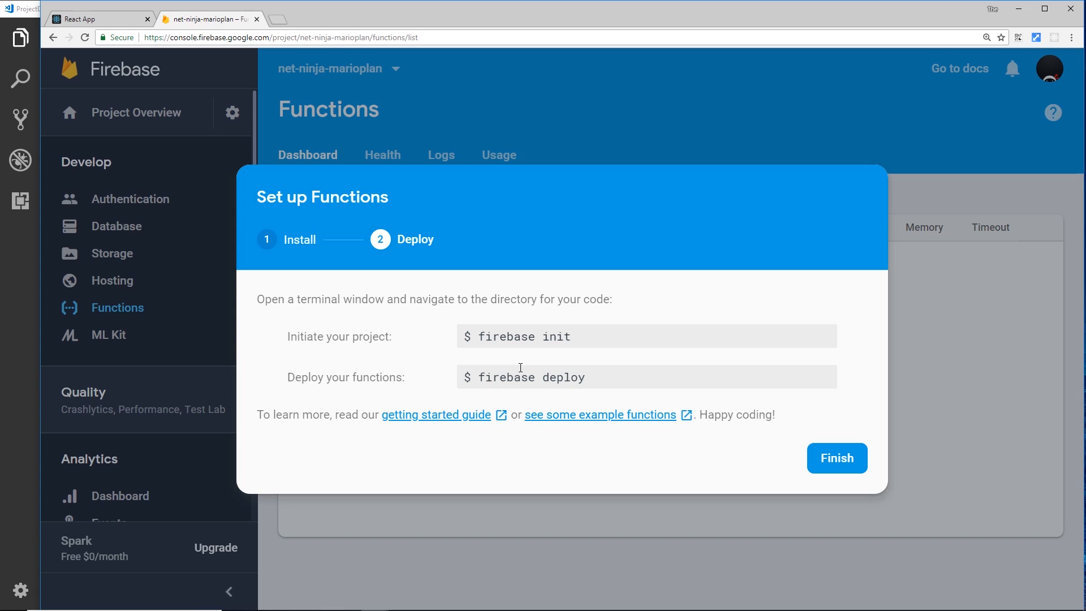
mouse_move(534, 421)
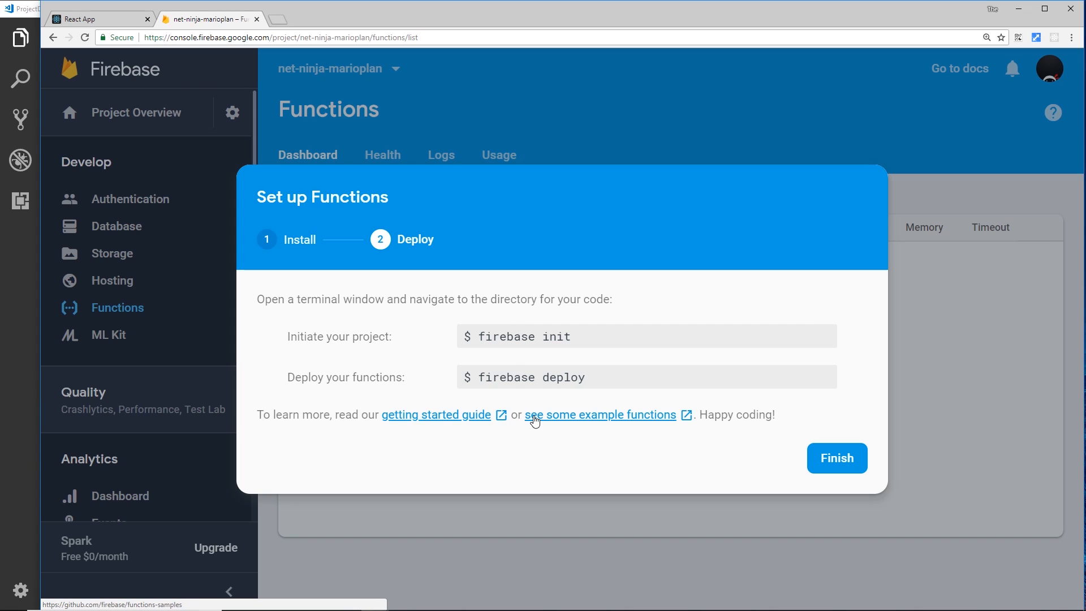
mouse_move(75, 417)
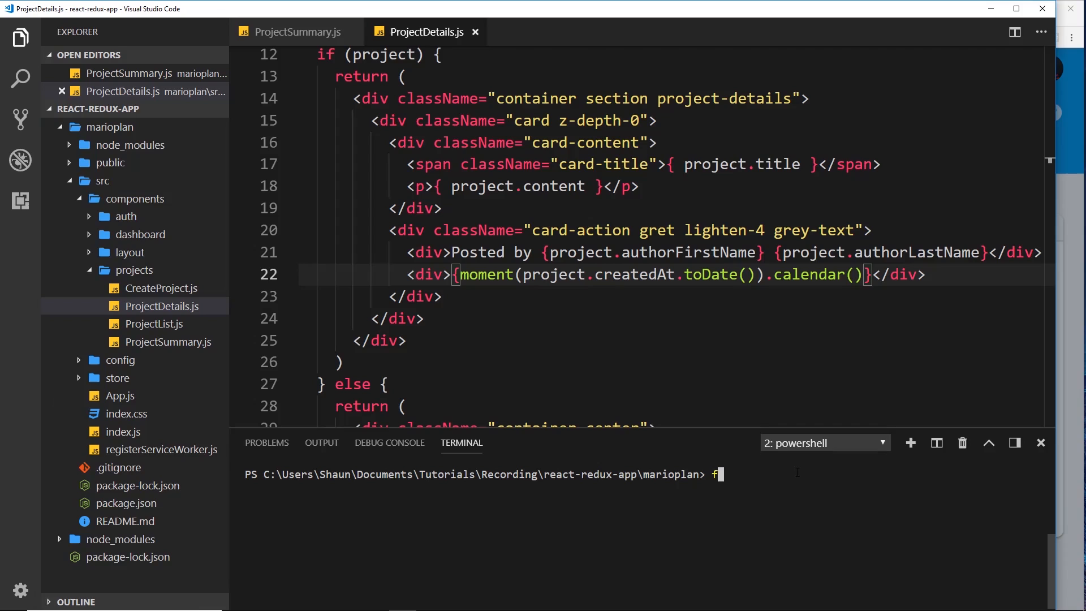
Step: Enter 'firebase login' at the marioplan terminal prompt
type("irebase l")
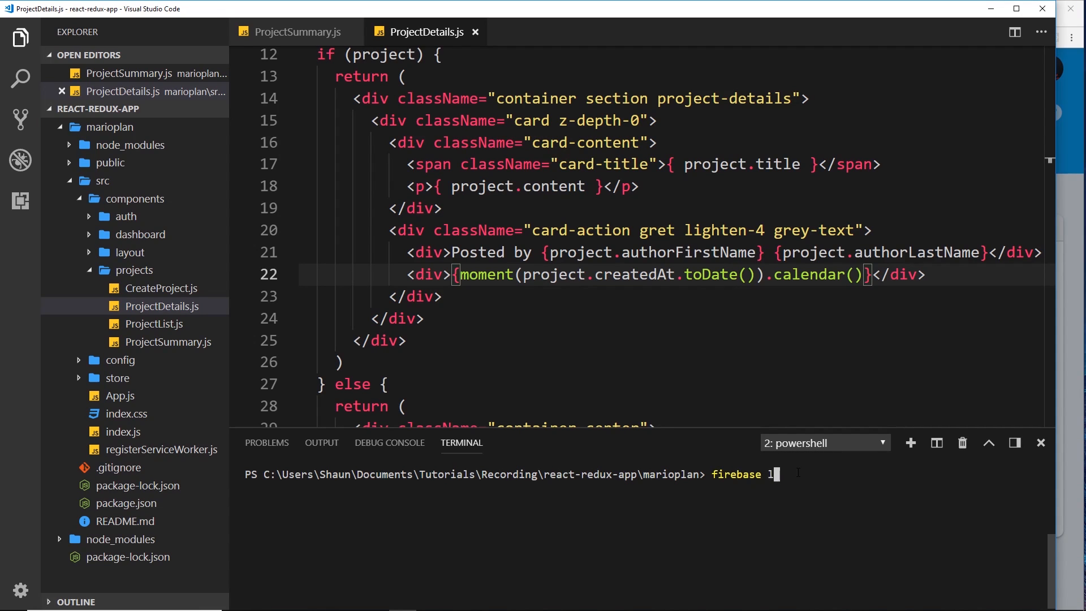
type("ogin")
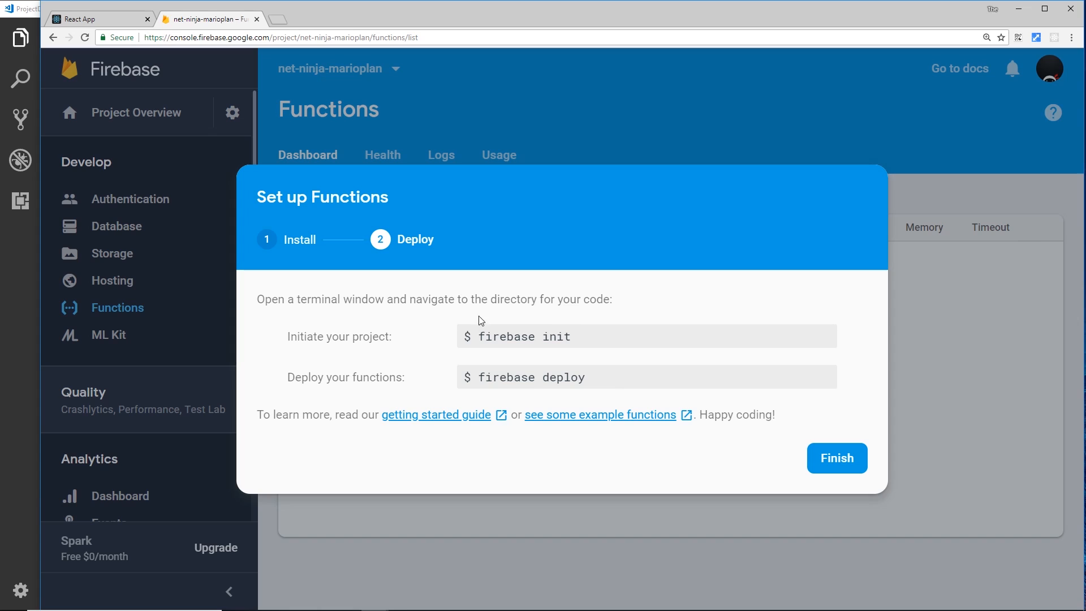
mouse_move(596, 345)
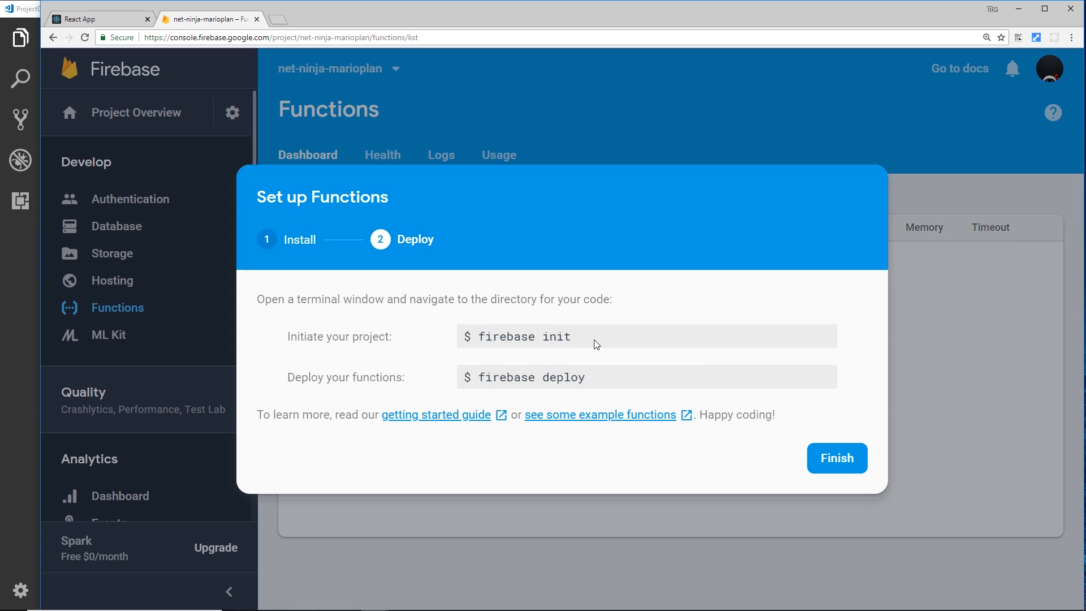
mouse_move(124, 287)
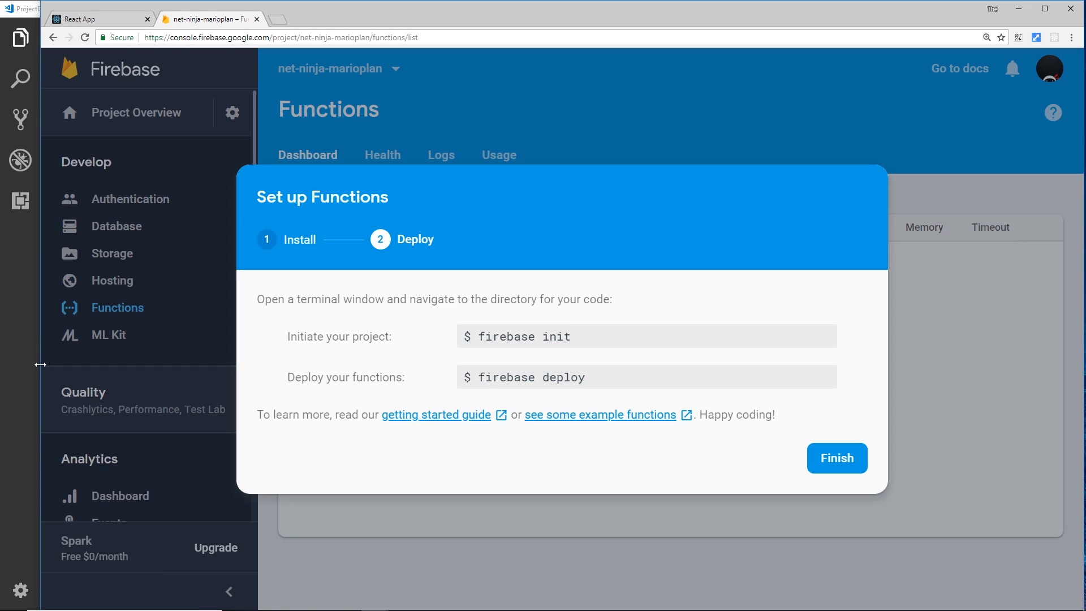
mouse_move(488, 363)
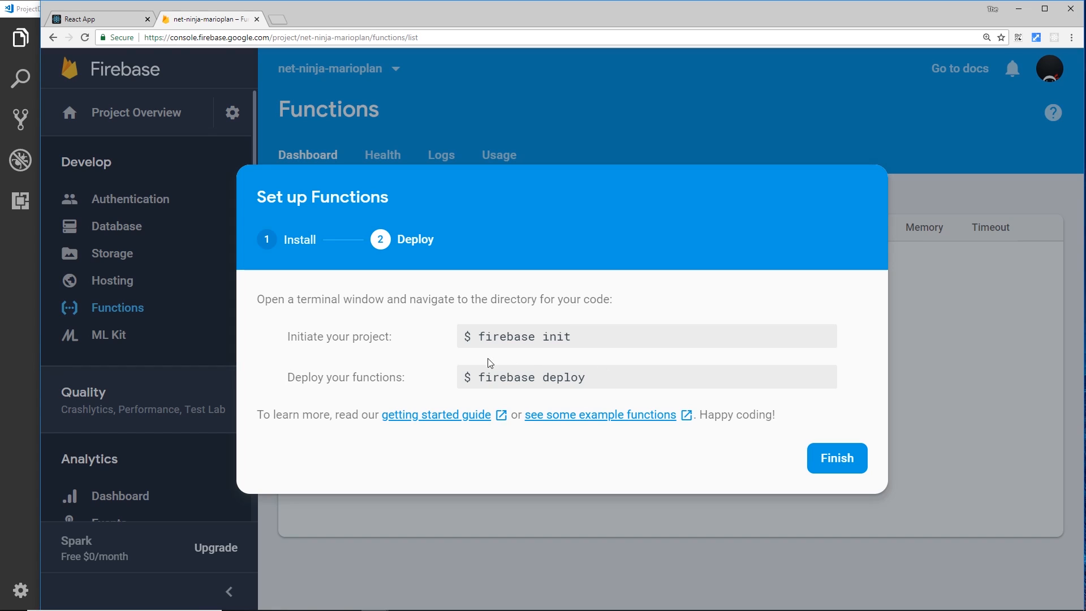
mouse_move(836, 457)
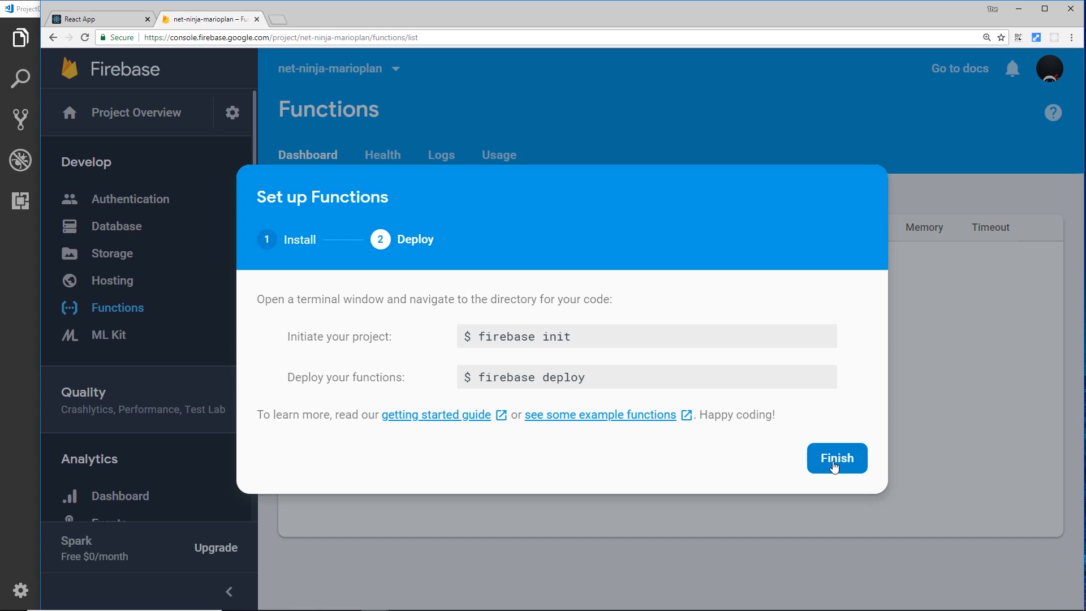
Step: Finish the Set up Functions dialog after reviewing the deploy commands
left_click(836, 457)
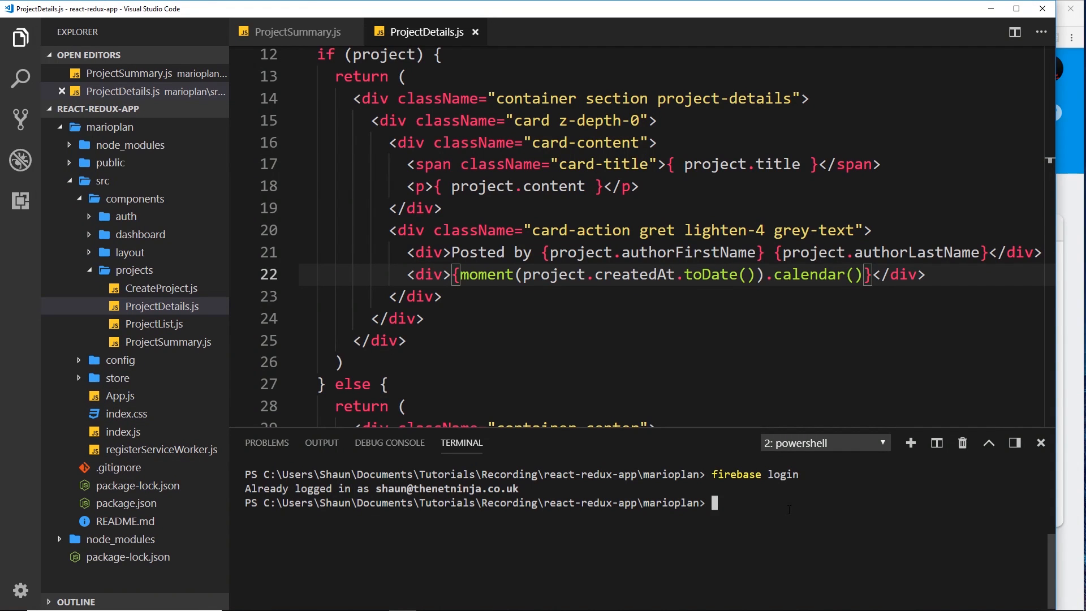
Step: Run firebase init, confirm with 'y', and select Functions and Hosting
type("firebase init")
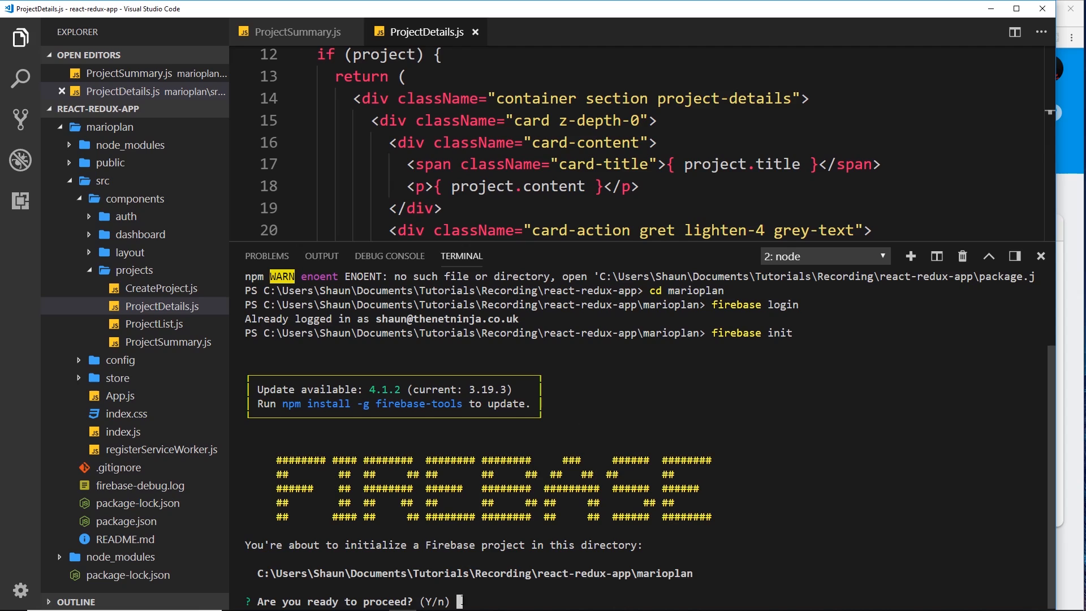
type("y")
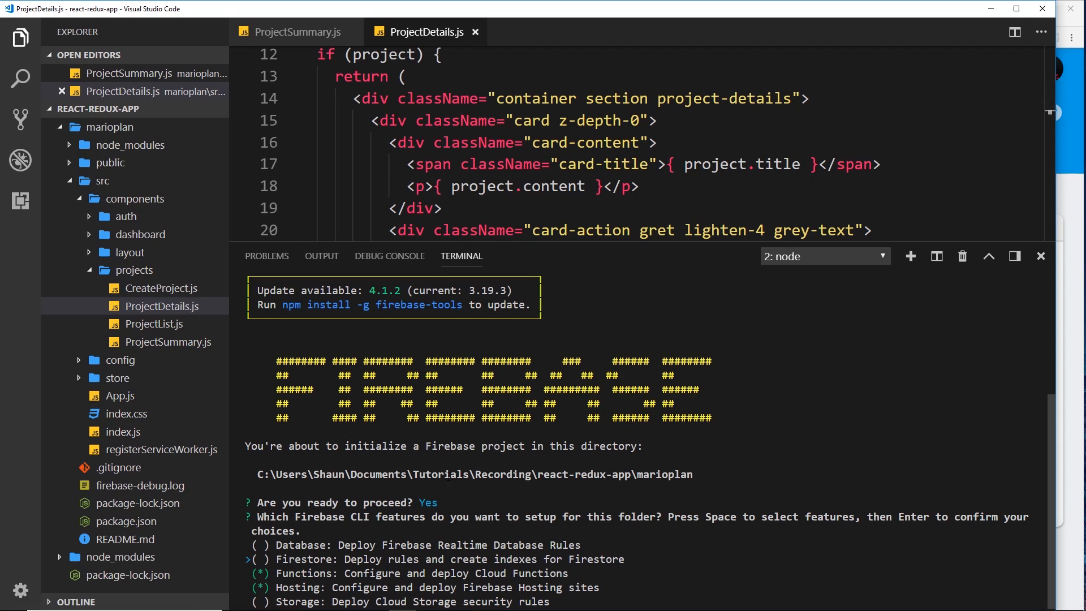
key("space")
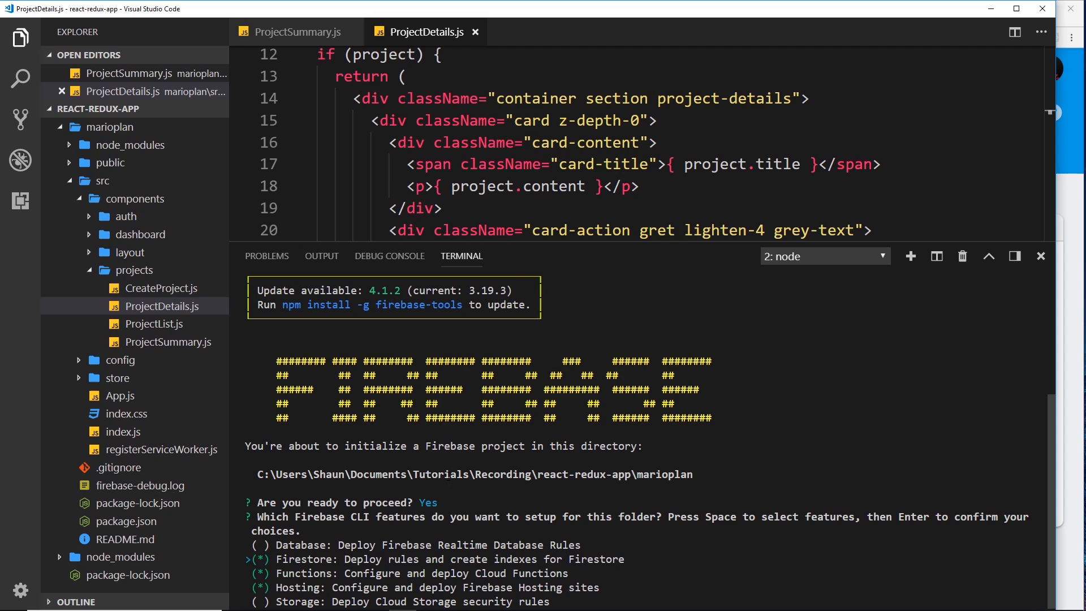
key("space")
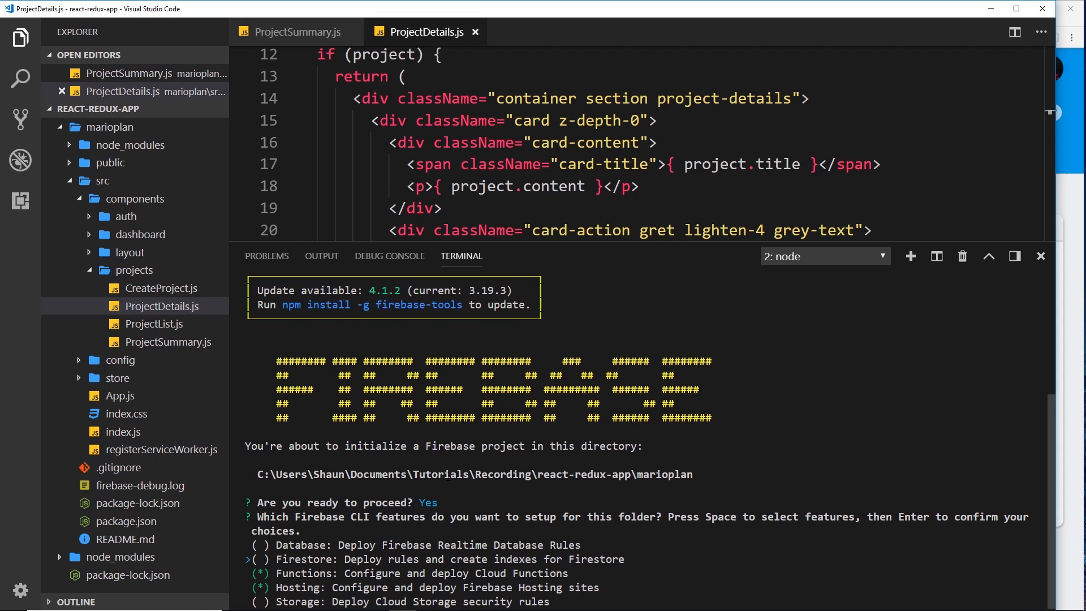
key("enter")
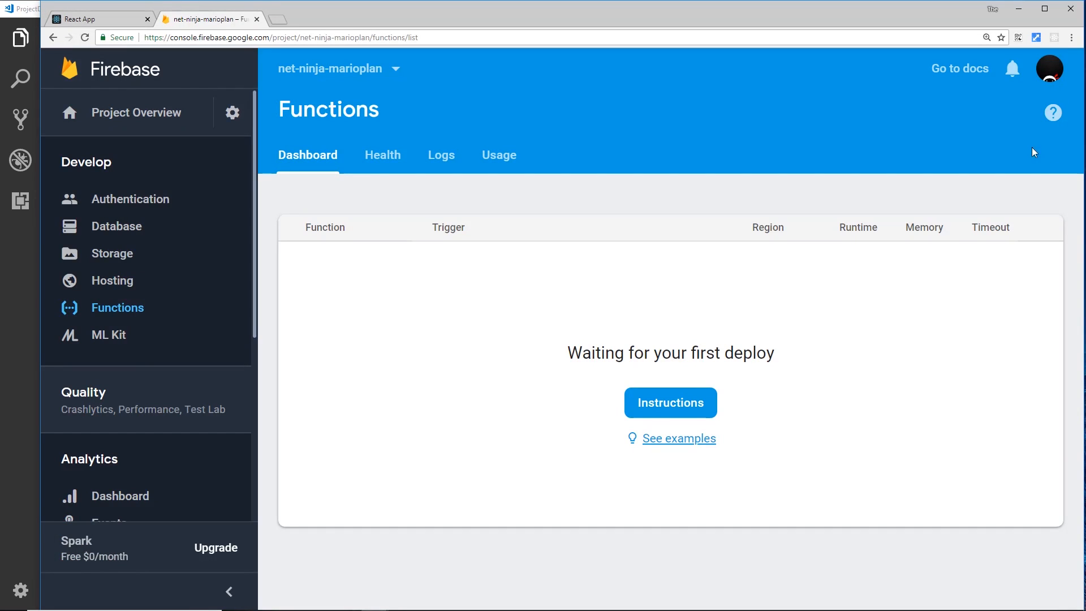
mouse_move(480, 326)
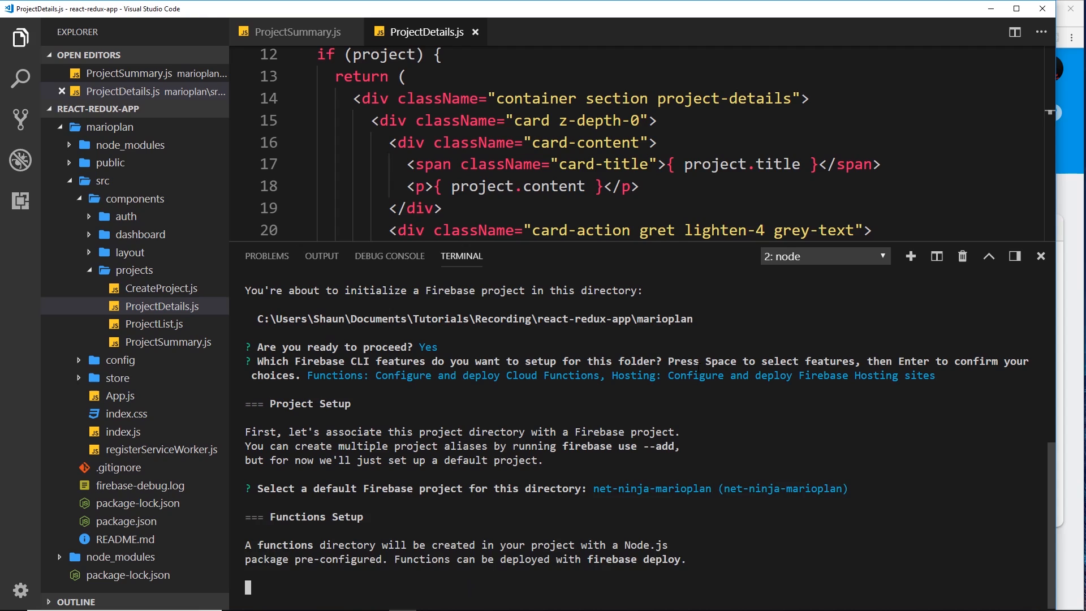
Step: Choose JavaScript, decline ESLint, and install the functions dependencies
key("enter")
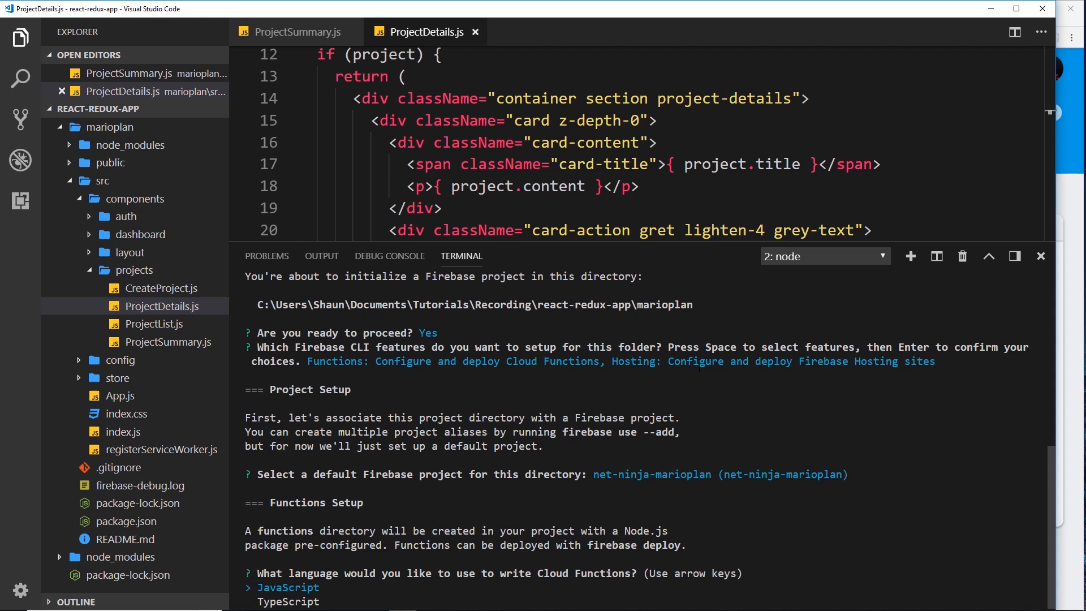
key("Enter")
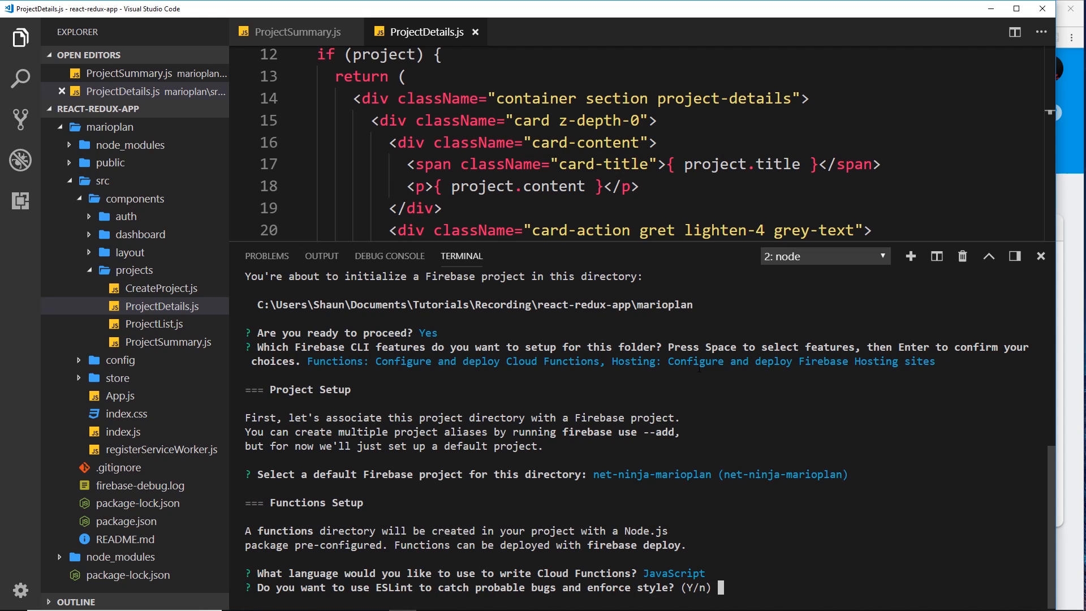
type("n")
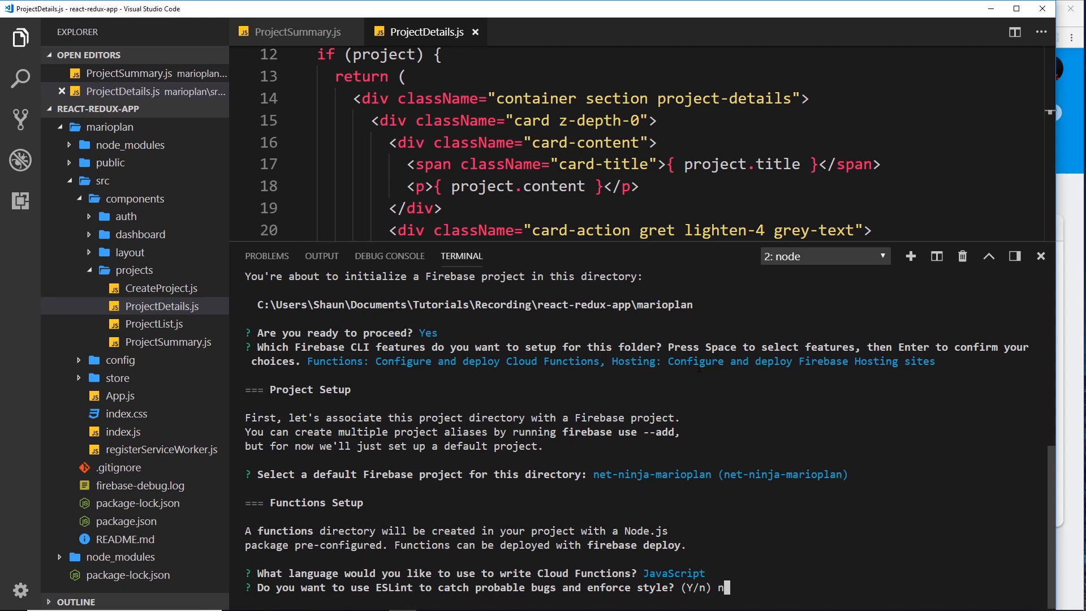
key("enter")
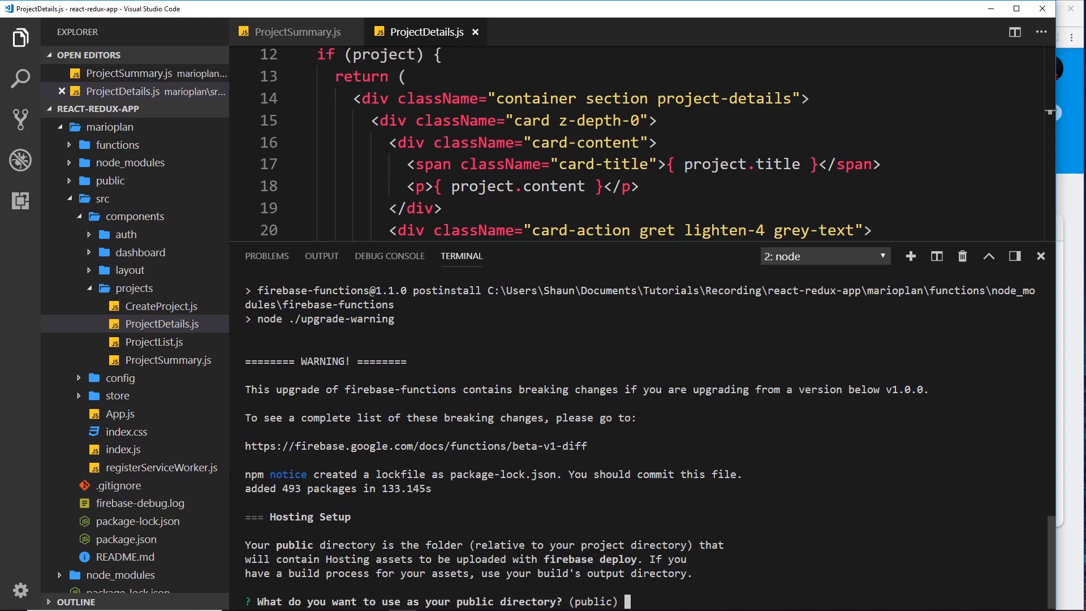
Step: Set 'dist' as the public directory and answer 'y' for single-page app
type("dist")
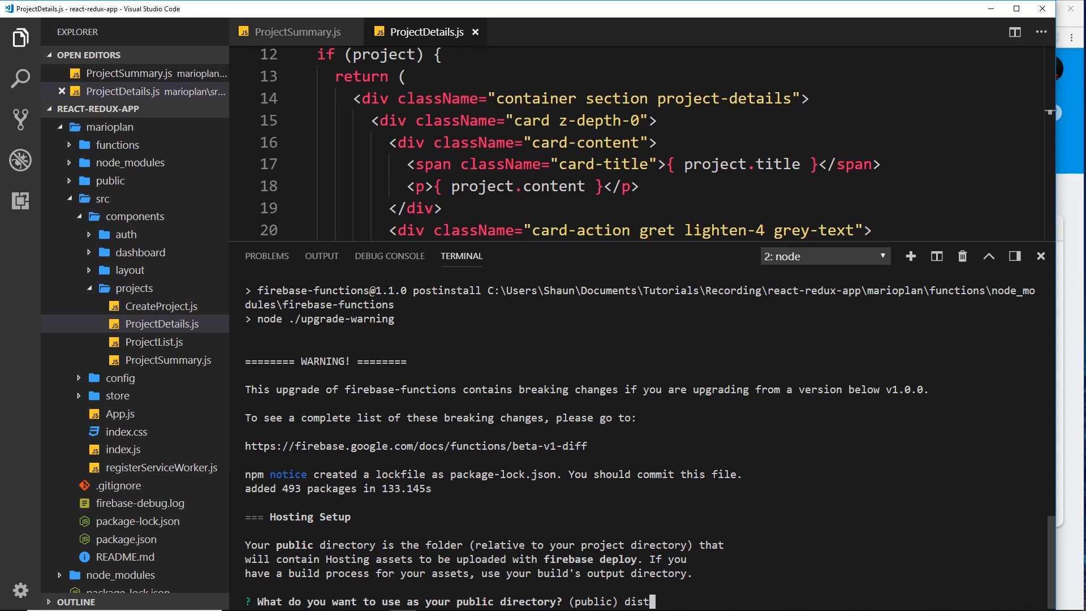
mouse_move(157, 252)
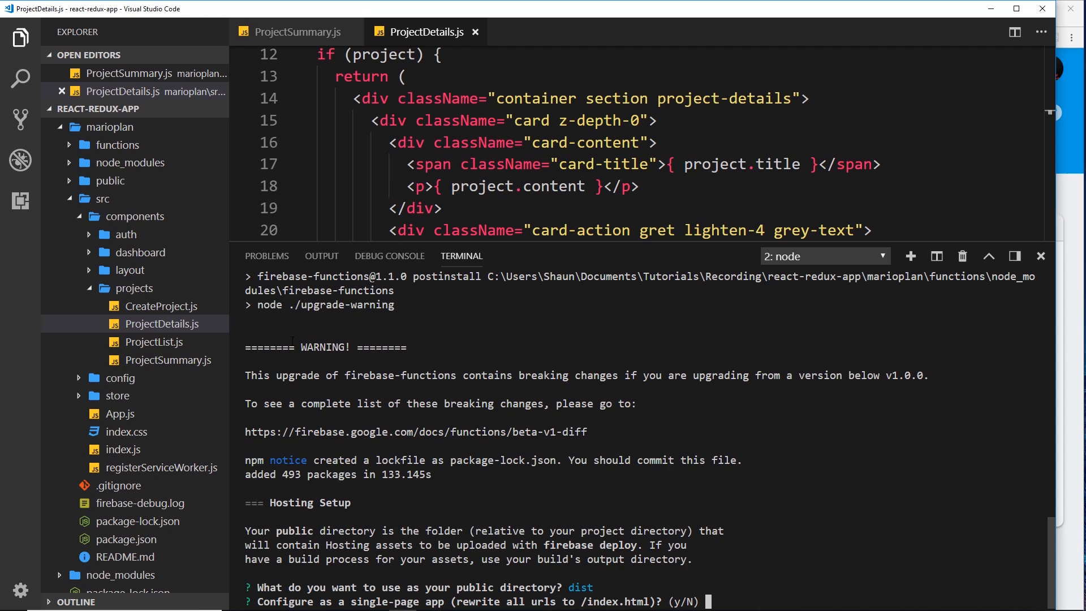
type("y")
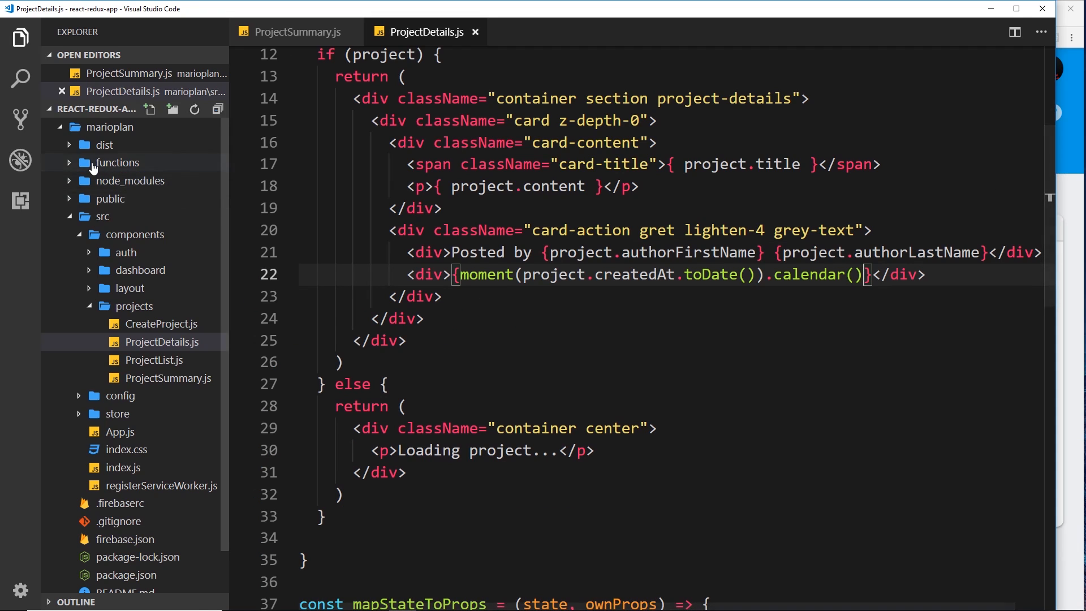
Step: Expand the functions and dist folders, leaving functions expanded showing index.js
left_click(118, 162)
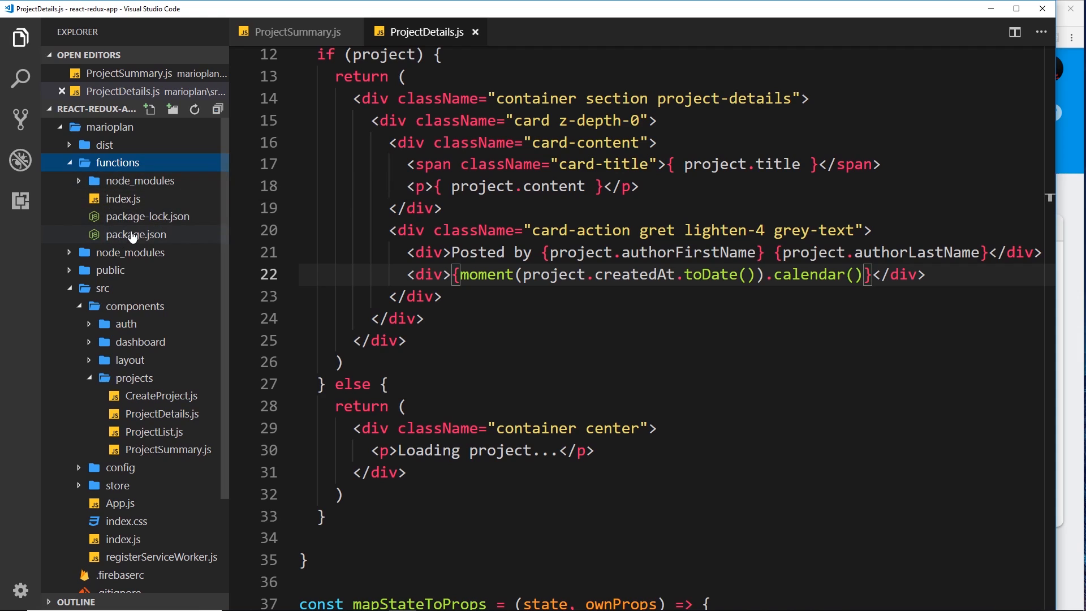
mouse_move(135, 234)
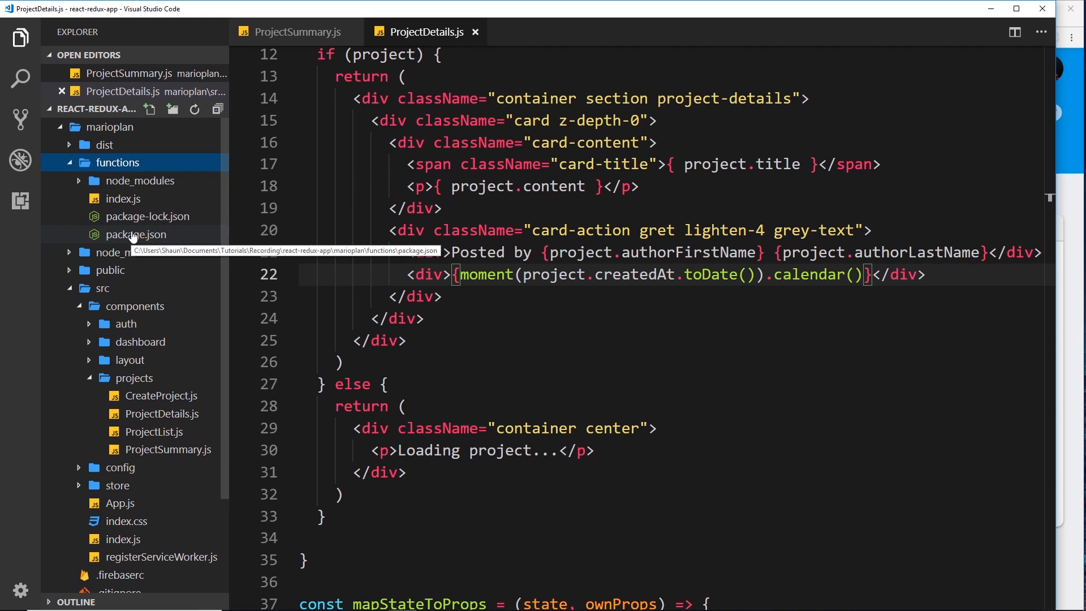
mouse_move(69, 167)
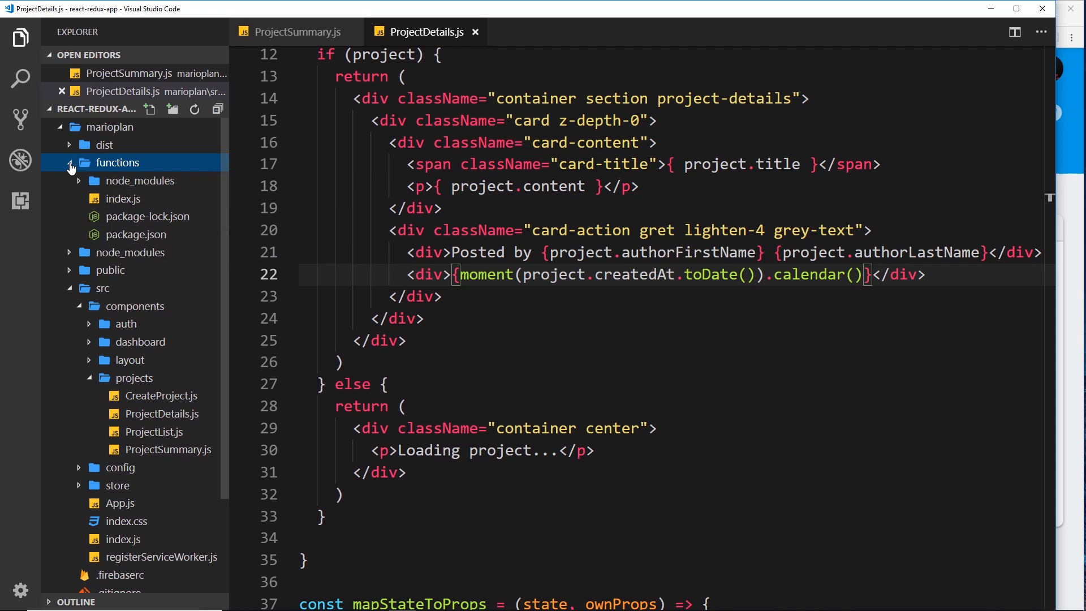
left_click(68, 162)
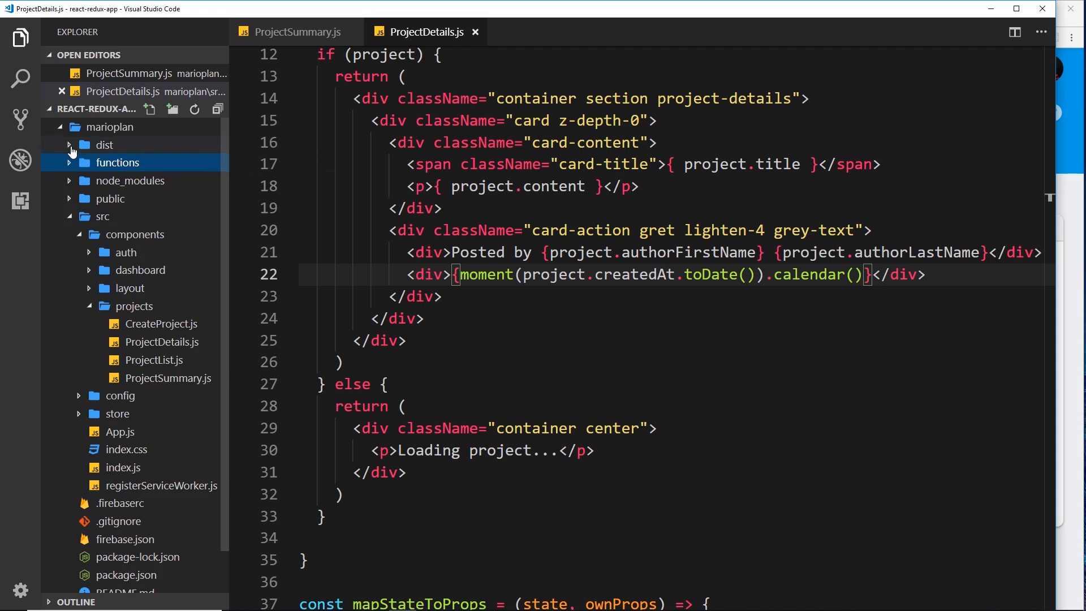
left_click(104, 145)
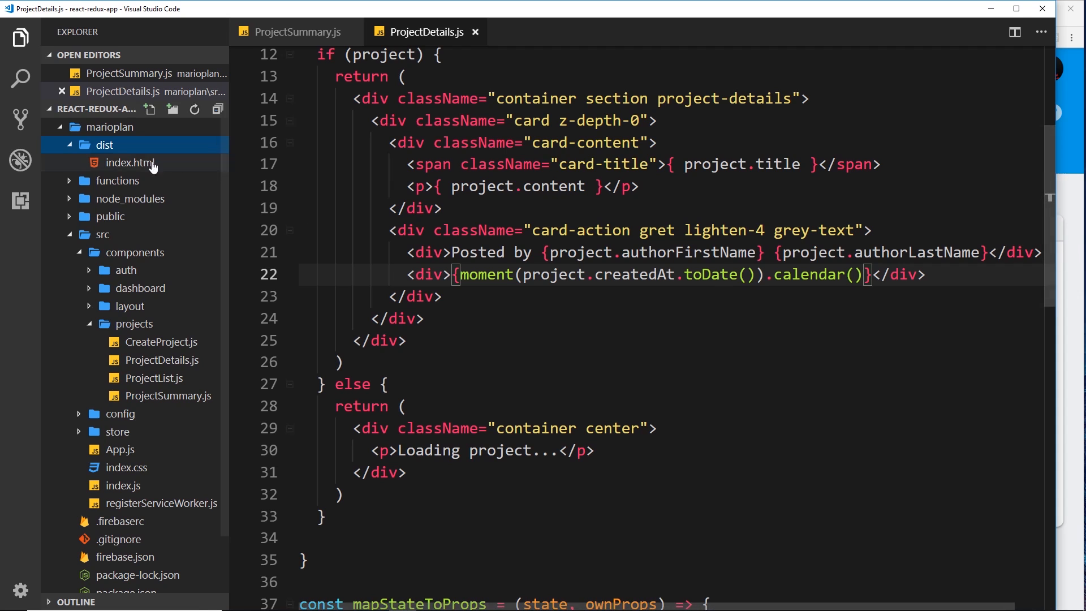
left_click(117, 162)
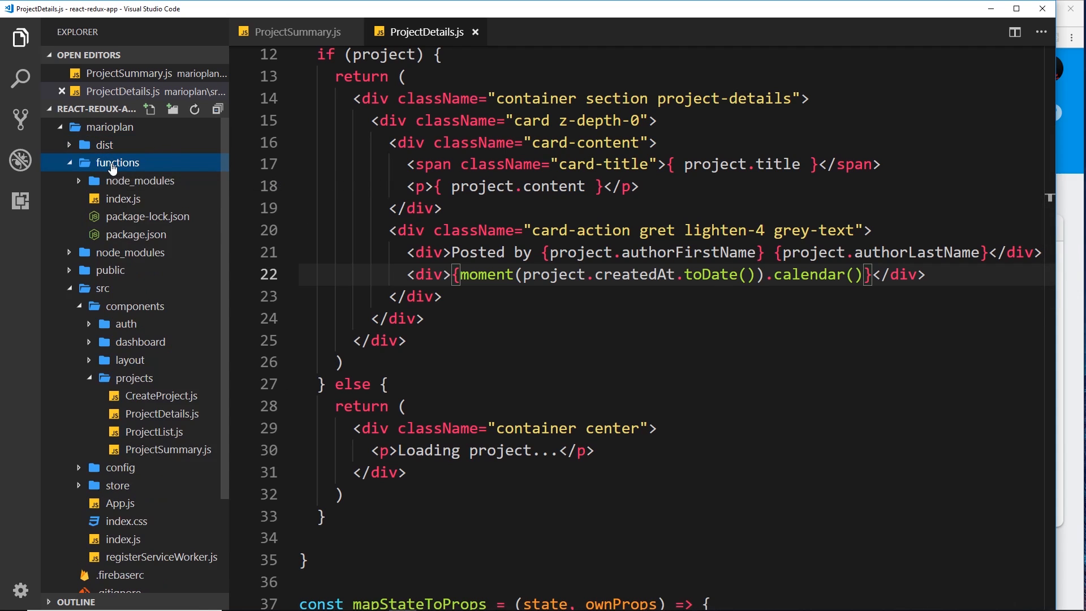